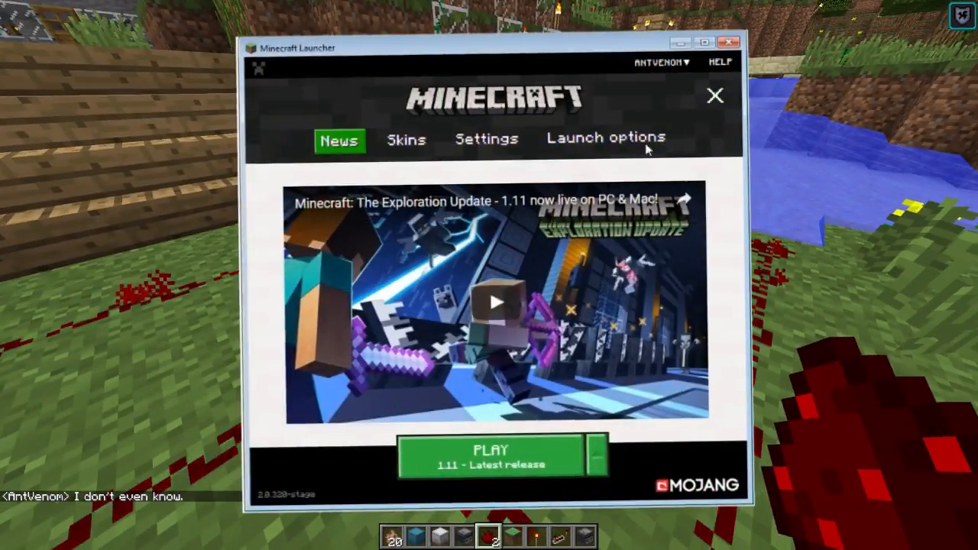
Enter -Dorg.lwjgl.opengl.Window.undecorated=true as the 1.11 profile's JVM argument.
{"action": "left_click", "coordinate": [605, 137]}
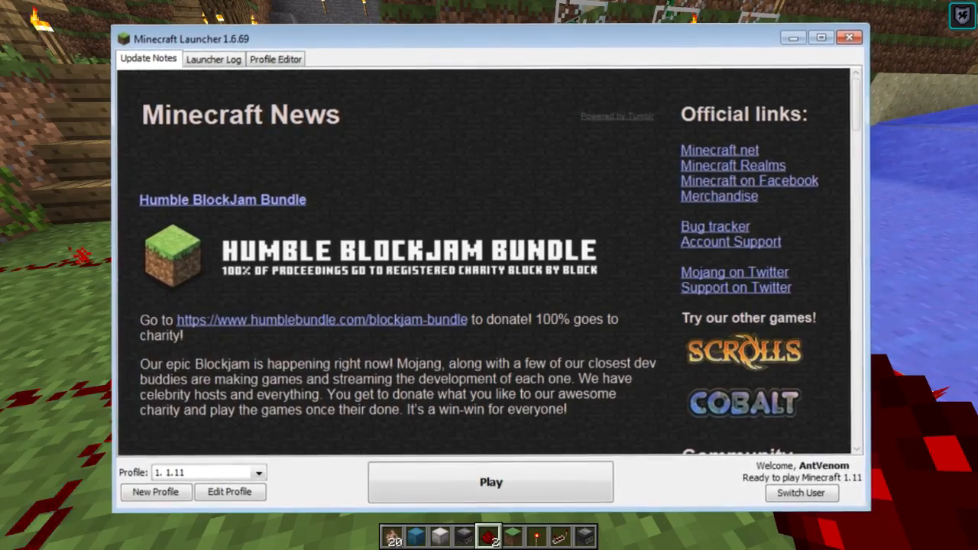
{"action": "left_click", "coordinate": [230, 492]}
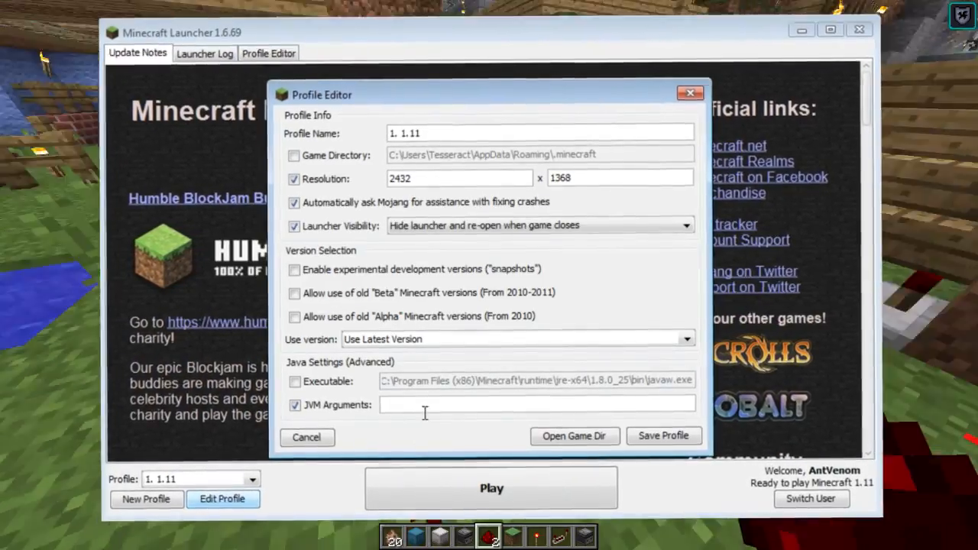
{"action": "type", "text": "-Dorg.lwjgl.opengl.Window.undecorated=true"}
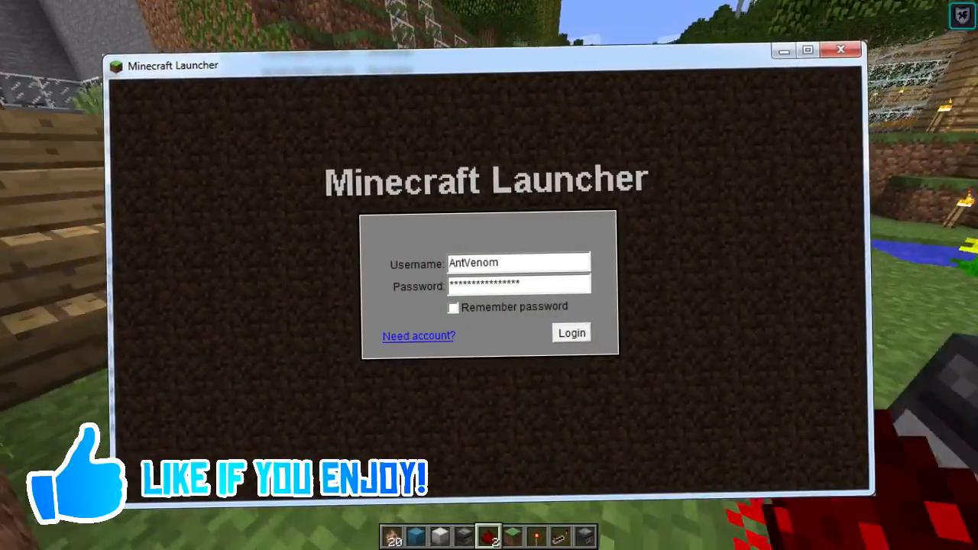
Enter the undecorated-window JVM argument in the 1.11 profile editor.
{"action": "left_click", "coordinate": [571, 333]}
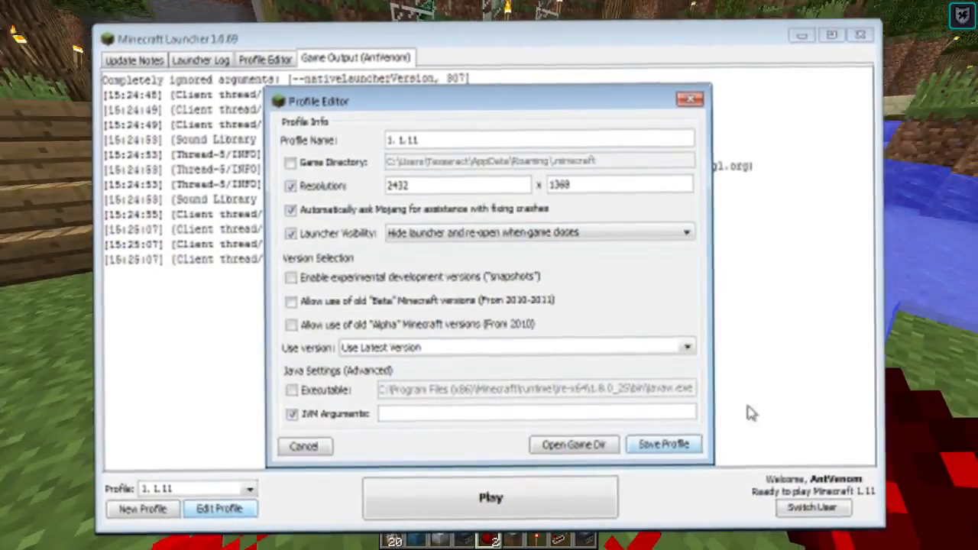
{"action": "type", "text": "-Dorg.lwjgl.opengl.Window.undecorated=true"}
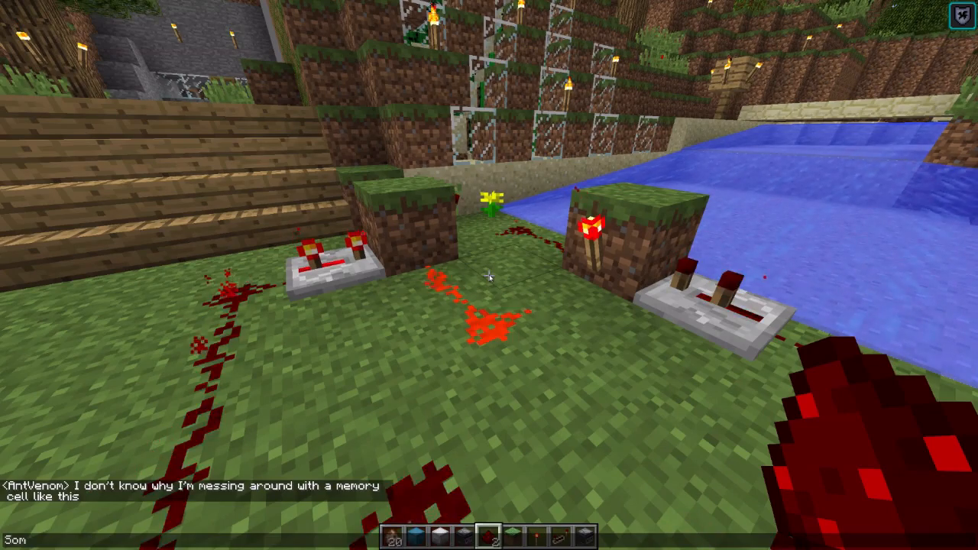
{"action": "type", "text": "Someone send help"}
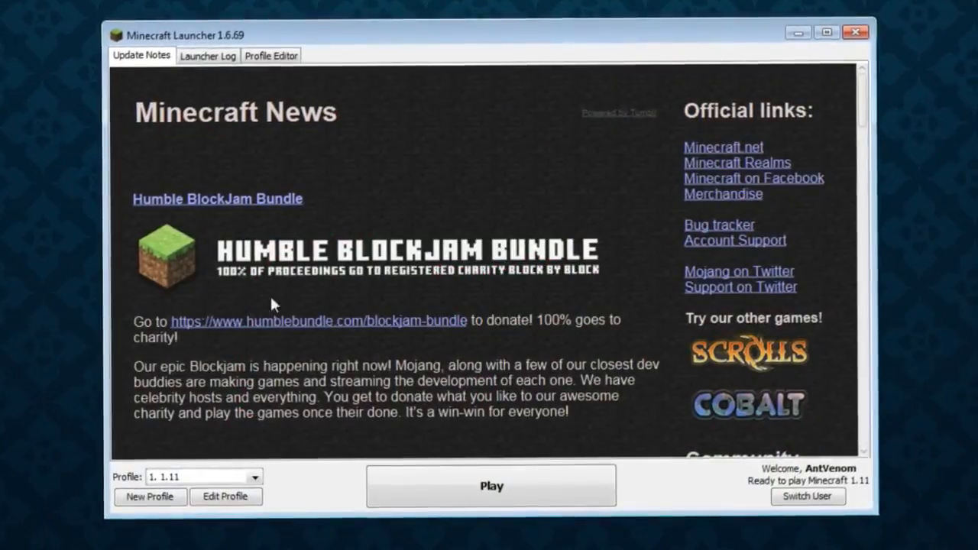
Save the profile and check the 2432 × 1368 resolution width and height.
{"action": "left_click", "coordinate": [225, 497]}
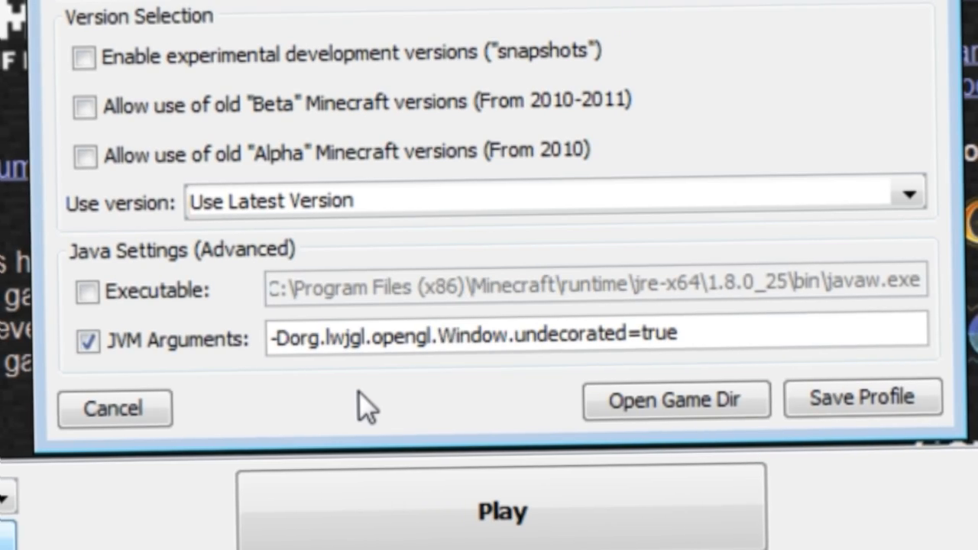
{"action": "left_click", "coordinate": [501, 511]}
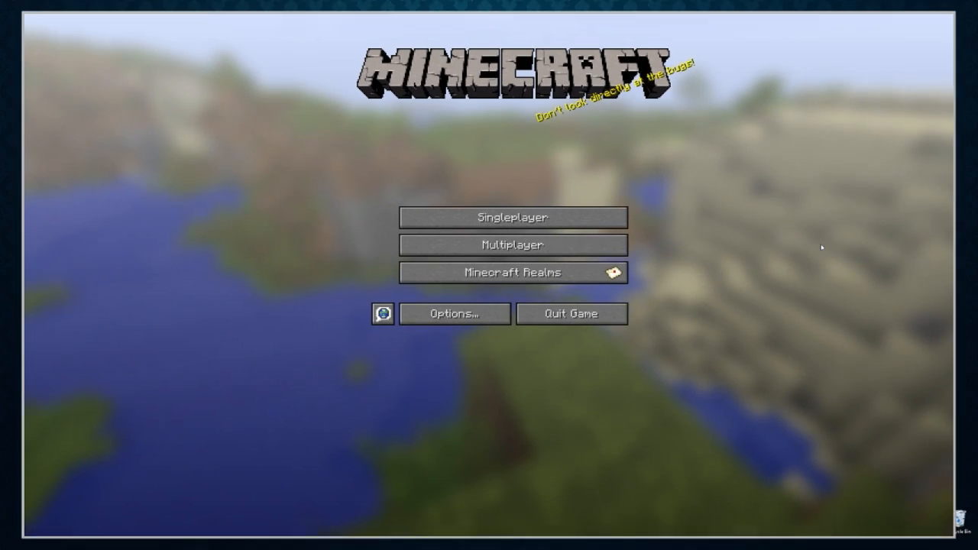
{"action": "left_click", "coordinate": [513, 217]}
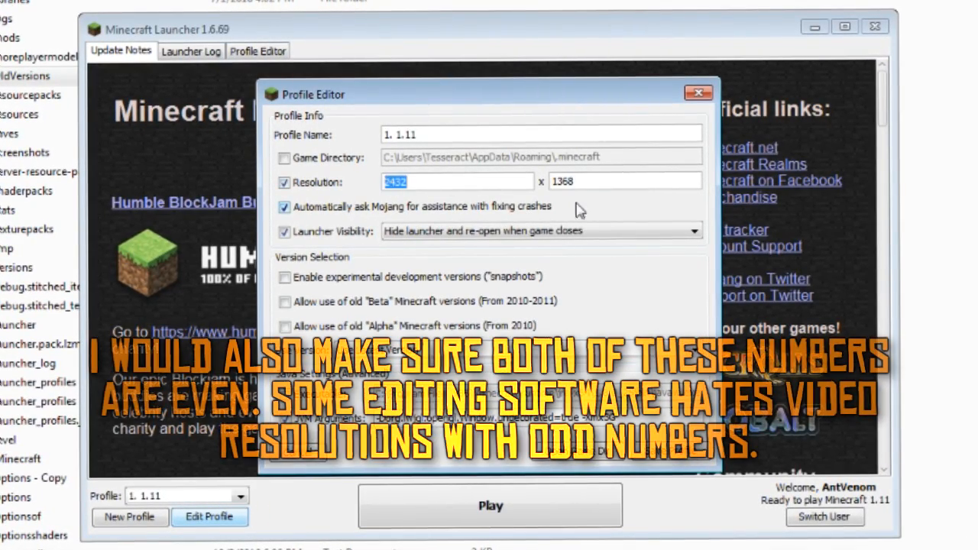
{"action": "left_click", "coordinate": [625, 180]}
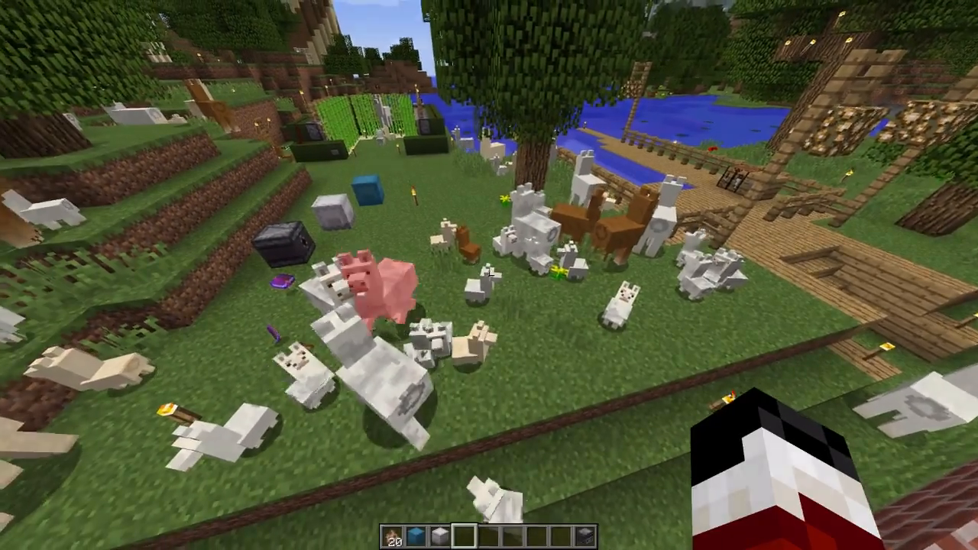
Leave the borderless game and switch the launcher profile to AntVenom a1.1.
{"action": "key", "text": "Escape"}
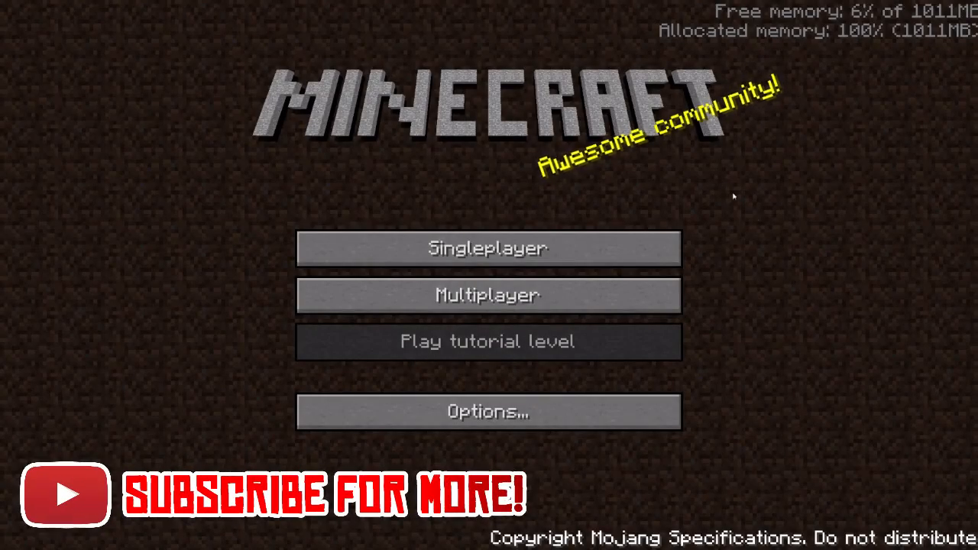
{"action": "mouse_move", "coordinate": [709, 235]}
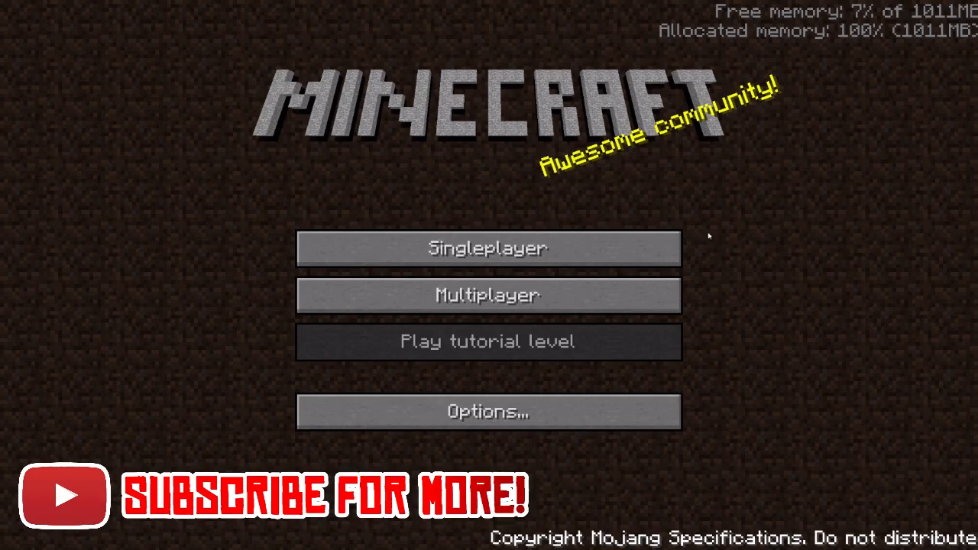
{"action": "left_click", "coordinate": [487, 247]}
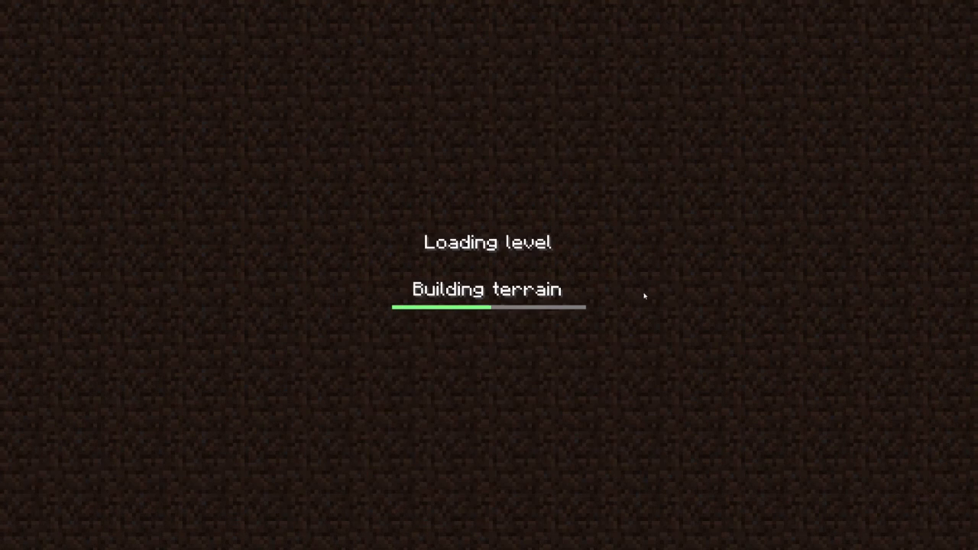
{"action": "left_click", "coordinate": [567, 235]}
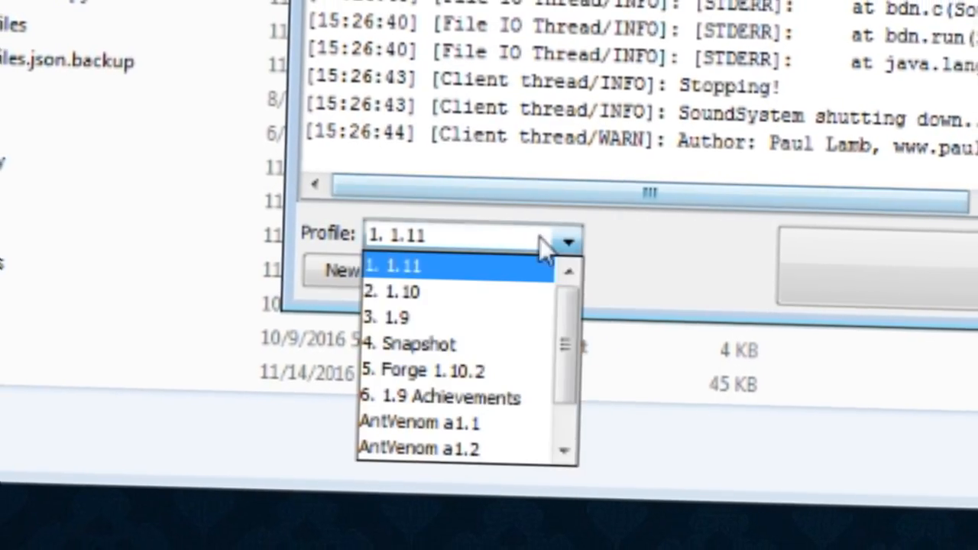
{"action": "left_click", "coordinate": [419, 424]}
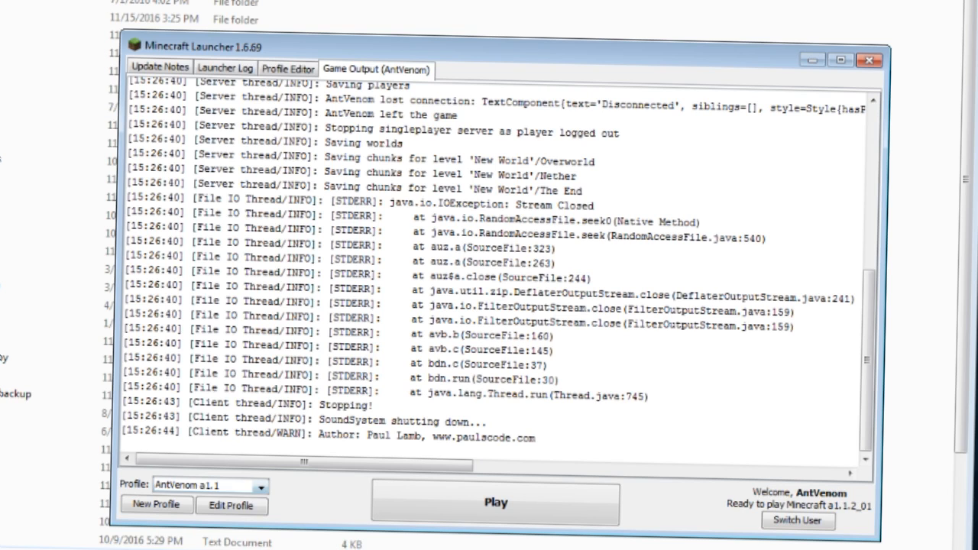
{"action": "left_click", "coordinate": [230, 505]}
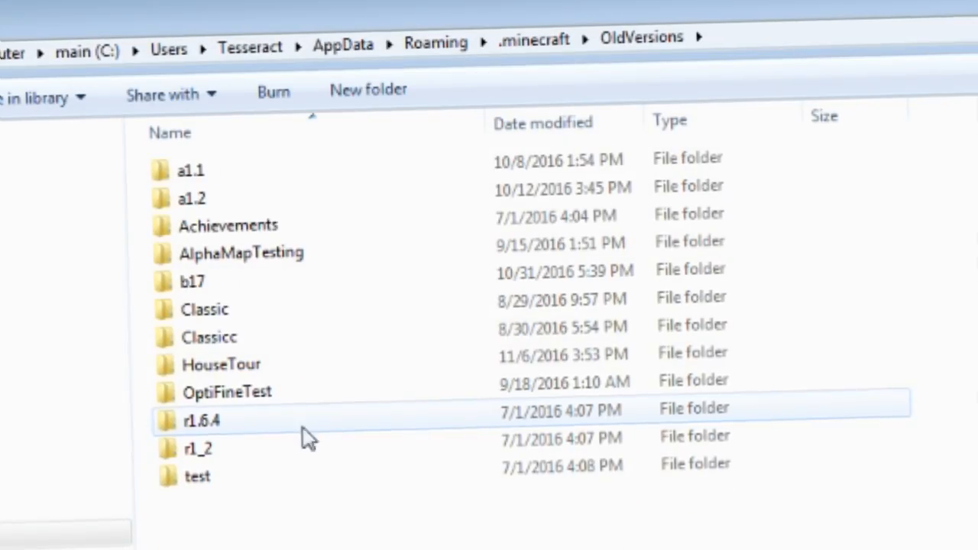
Browse the a1.1 game folder and look at its options file.
{"action": "double_click", "coordinate": [191, 169]}
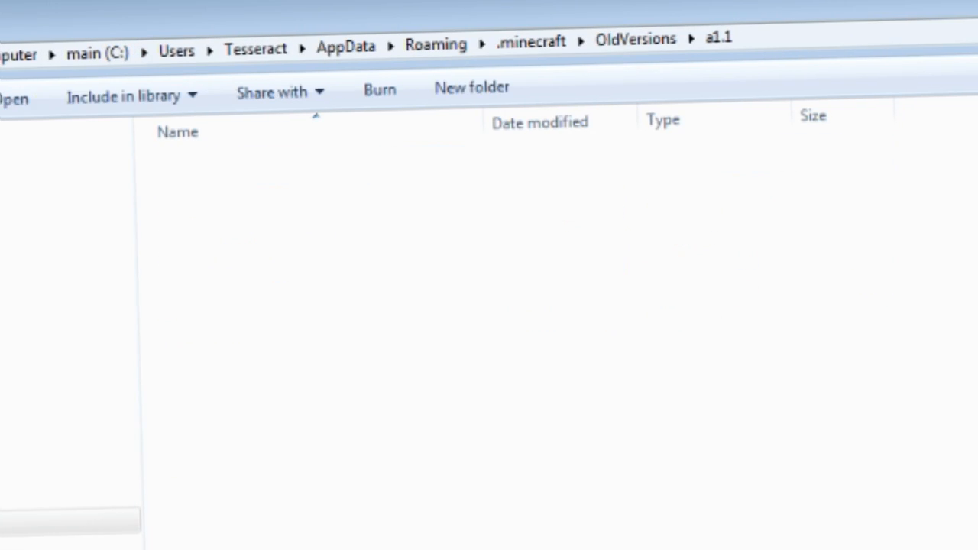
{"action": "left_click", "coordinate": [715, 38]}
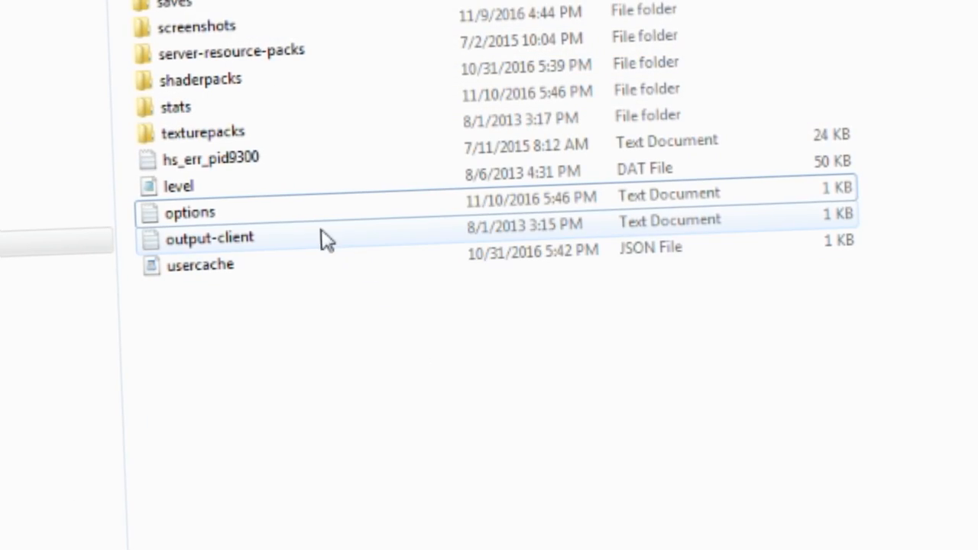
{"action": "double_click", "coordinate": [190, 213]}
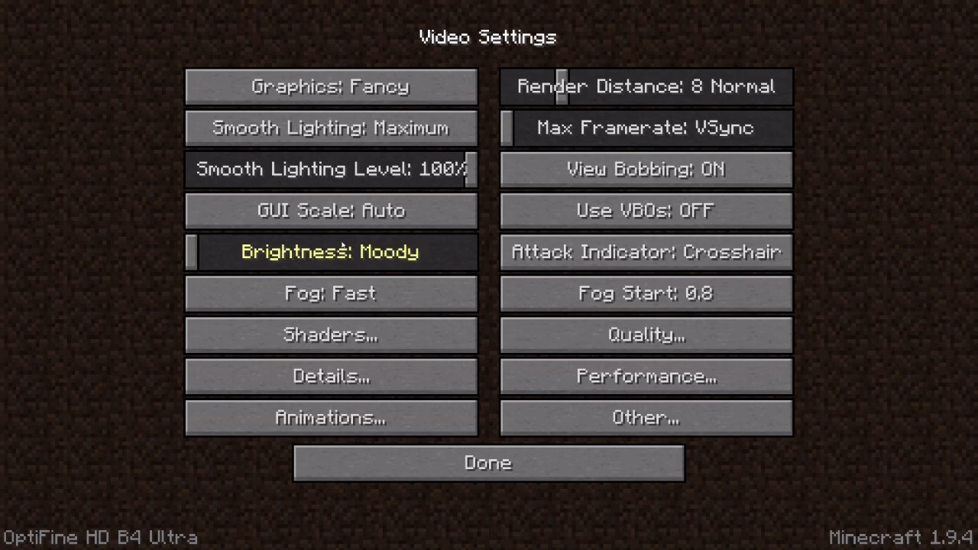
{"action": "left_click_drag", "start_coordinate": [562, 85], "coordinate": [639, 85]}
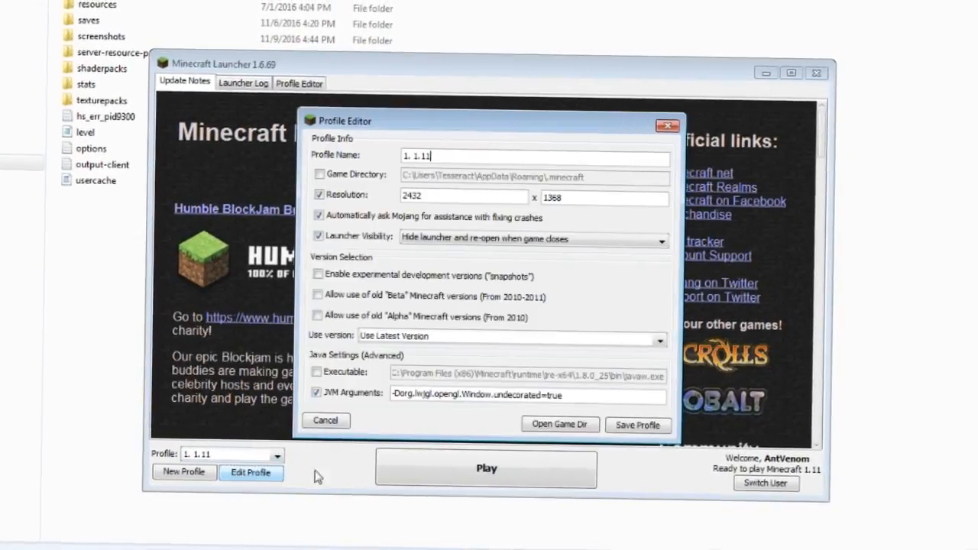
Append -Xmx8G to the 1.11 profile's JVM arguments and save the profile.
{"action": "type", "text": "-Xmx8G"}
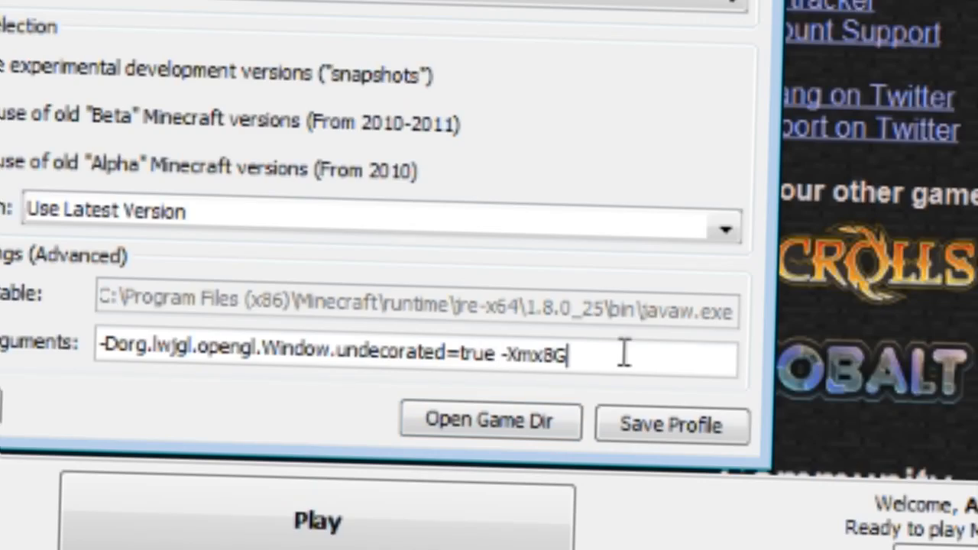
{"action": "left_click", "coordinate": [318, 520]}
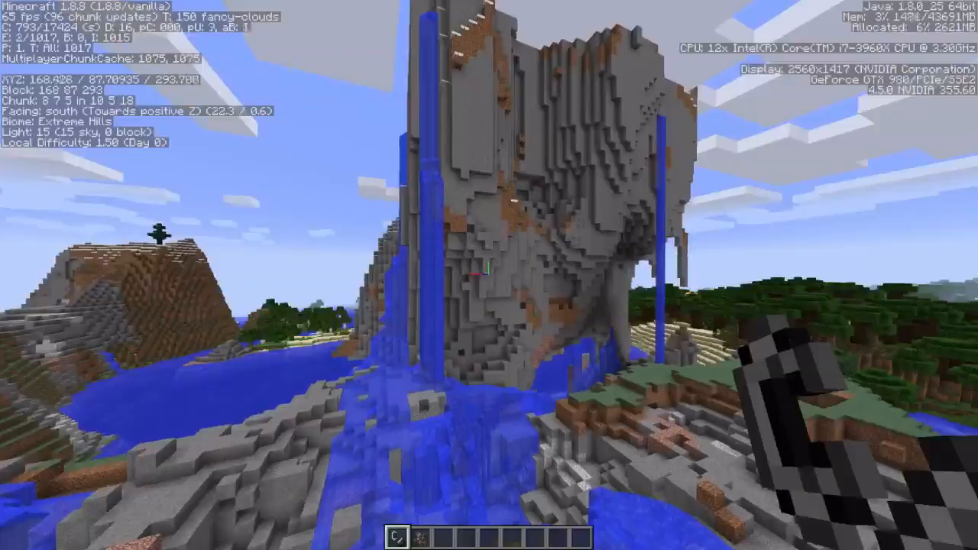
{"action": "mouse_move", "coordinate": [489, 275]}
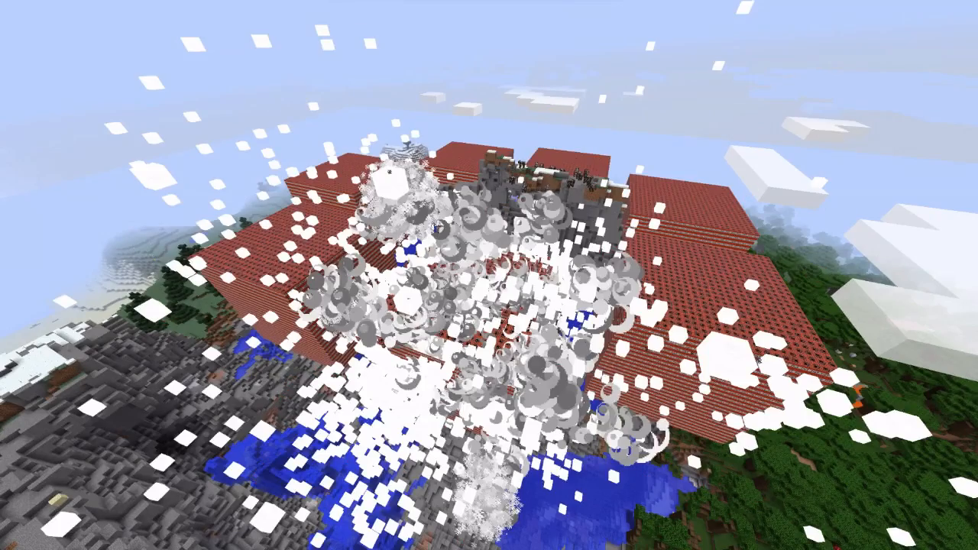
{"action": "key", "text": "F3"}
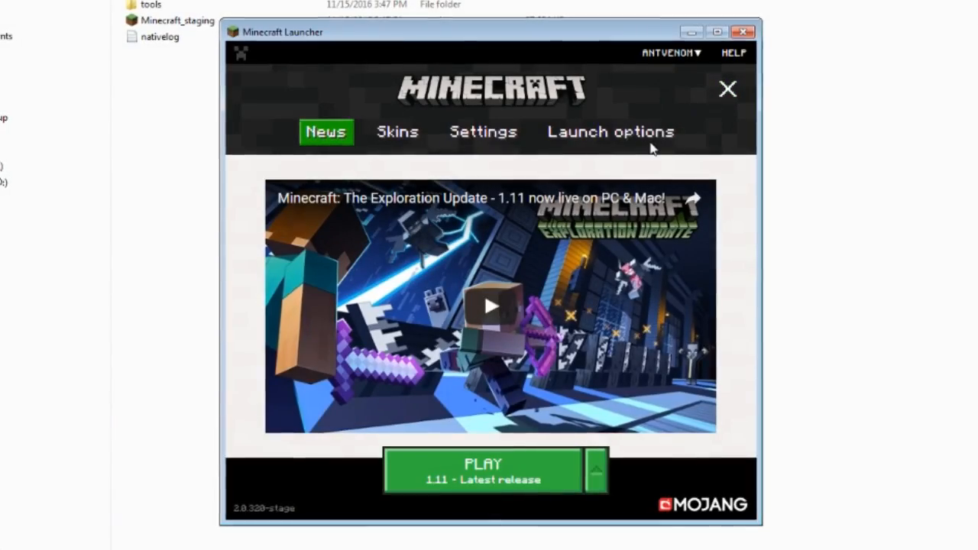
Show the new launcher's launch options and paste the copied item into the game folder.
{"action": "left_click", "coordinate": [612, 132]}
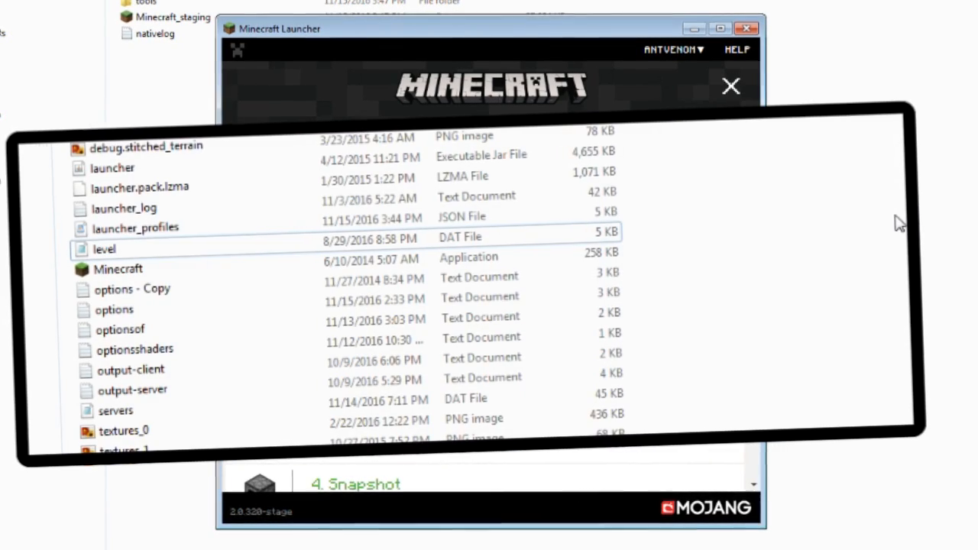
{"action": "right_click", "coordinate": [134, 226]}
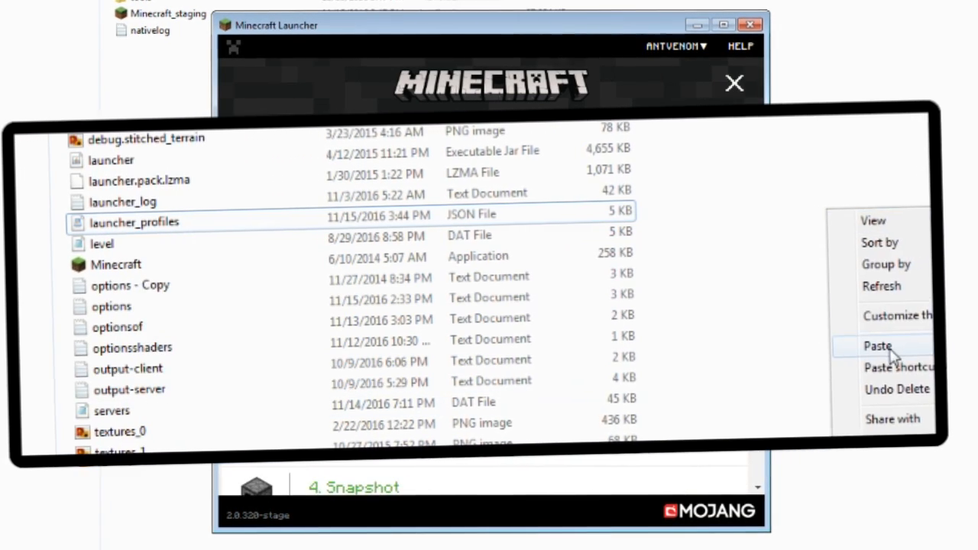
{"action": "left_click", "coordinate": [877, 345]}
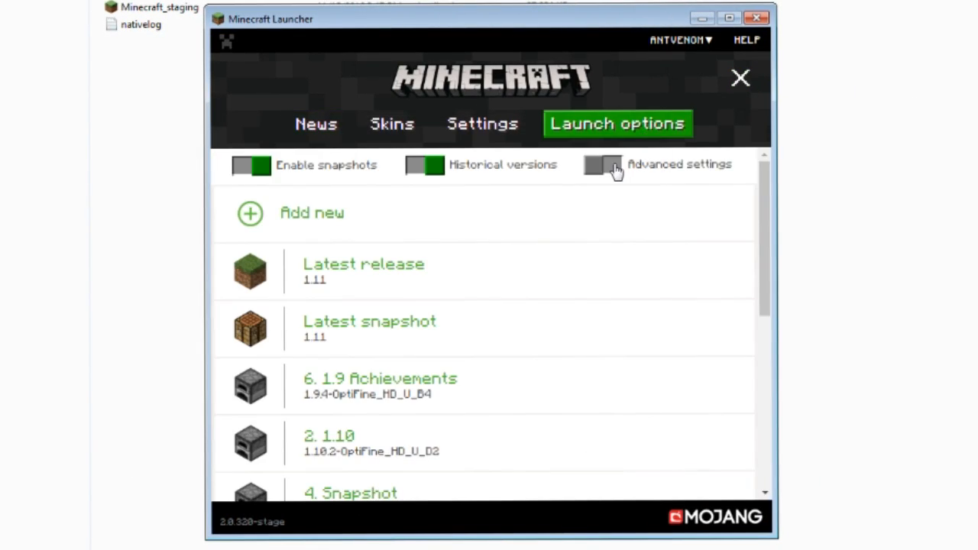
Turn on Advanced settings and acknowledge the warning note.
{"action": "left_click", "coordinate": [604, 165]}
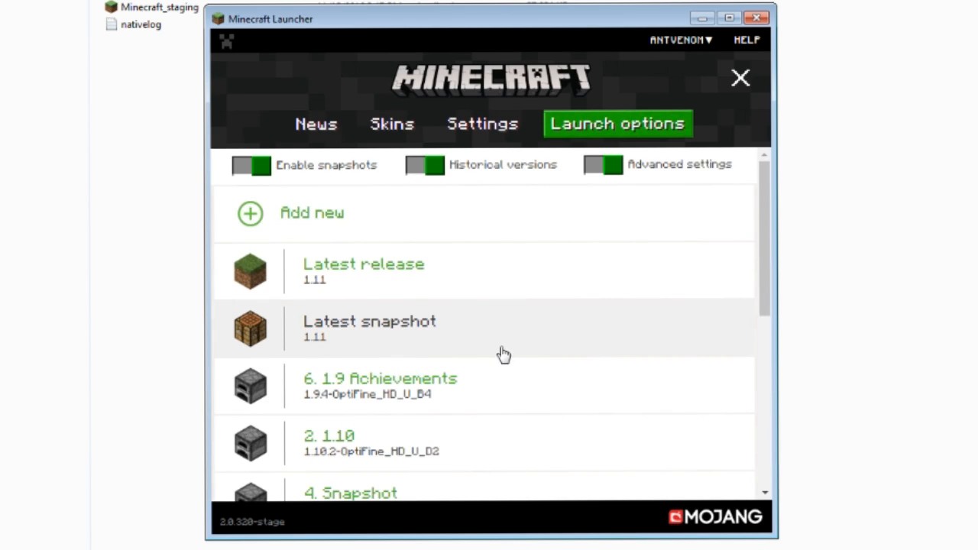
{"action": "scroll", "scroll_direction": "down", "scroll_amount": 3}
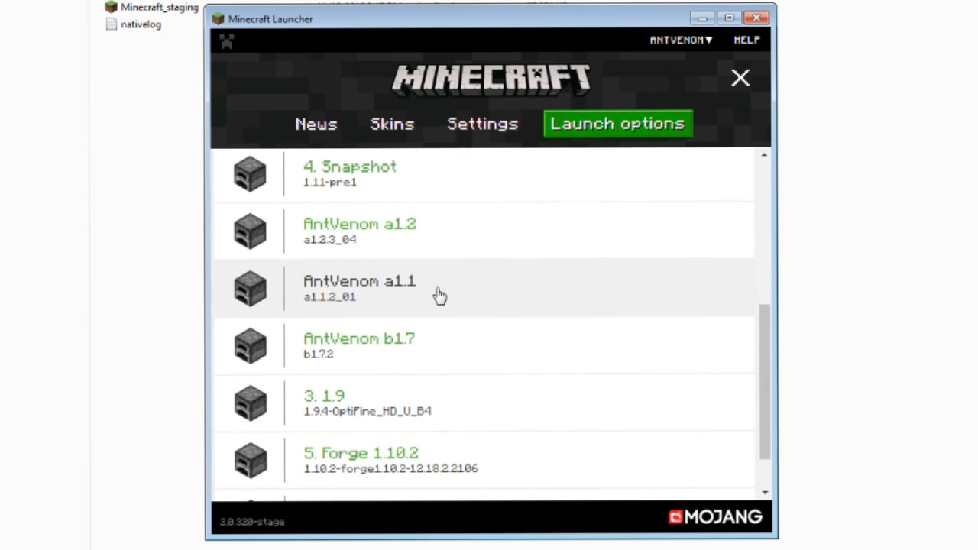
{"action": "left_click", "coordinate": [360, 281]}
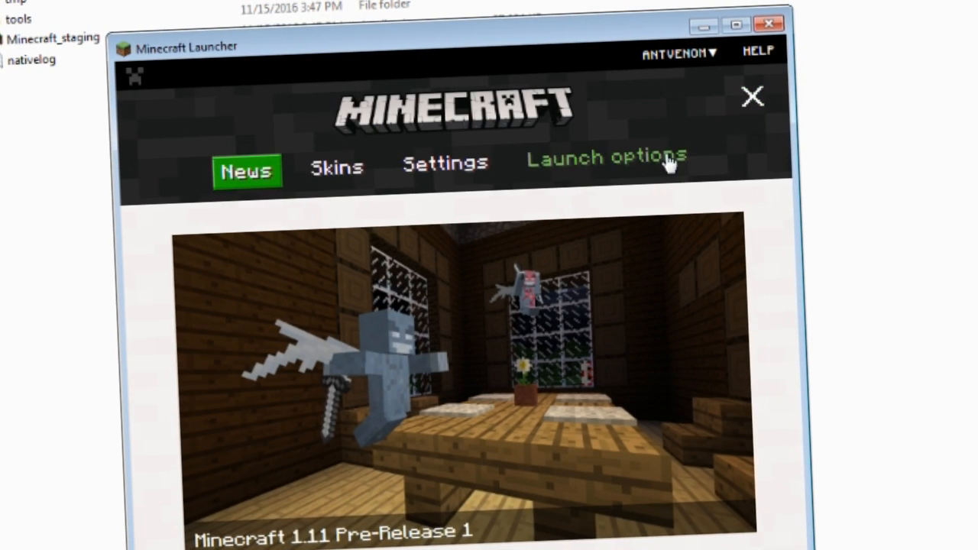
{"action": "left_click", "coordinate": [605, 157]}
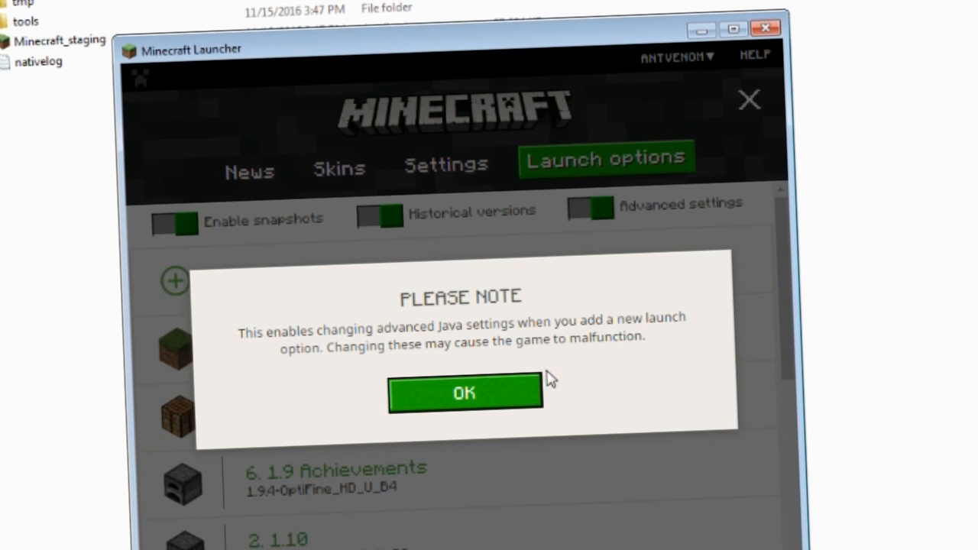
{"action": "left_click", "coordinate": [464, 393]}
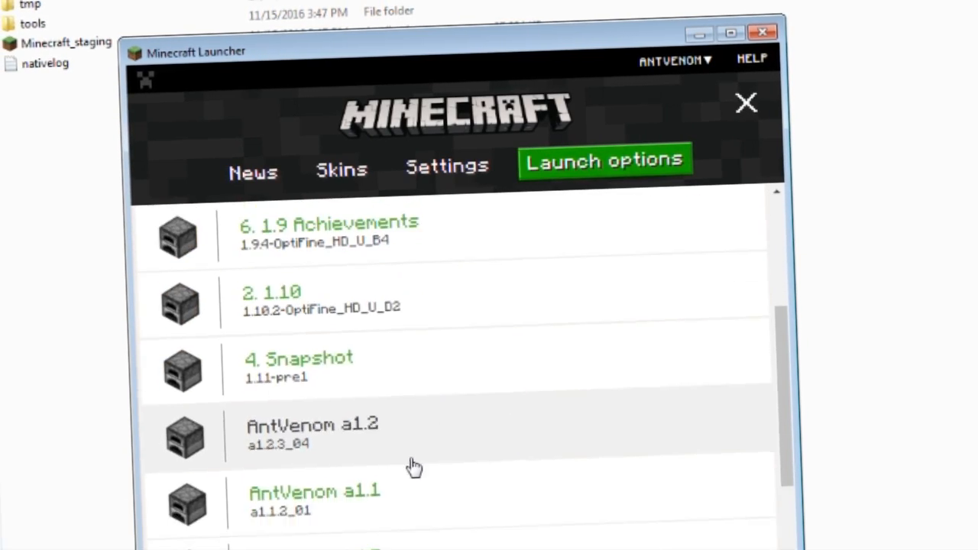
Edit the AntVenom a1.1 launch option with its own game directory and 8 GB memory.
{"action": "left_click", "coordinate": [315, 492]}
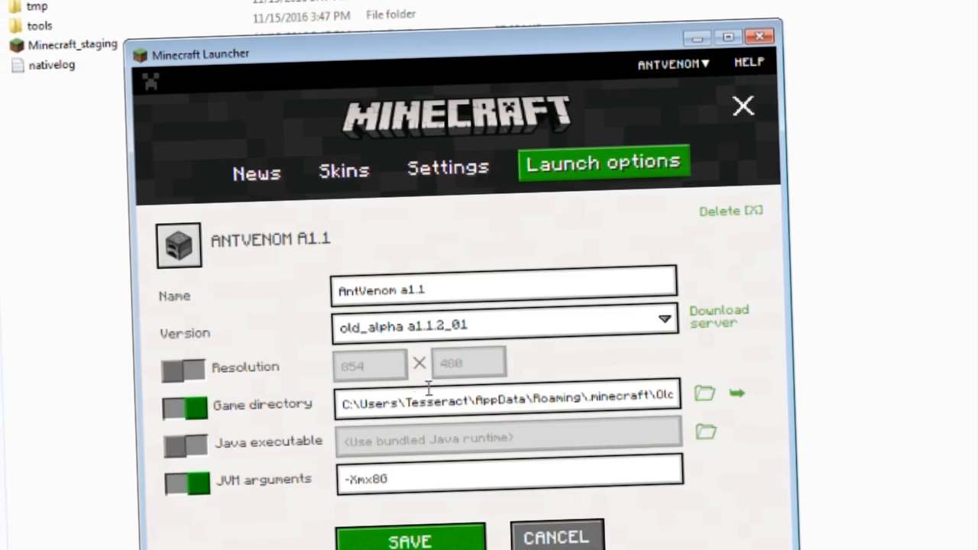
{"action": "left_click", "coordinate": [342, 170]}
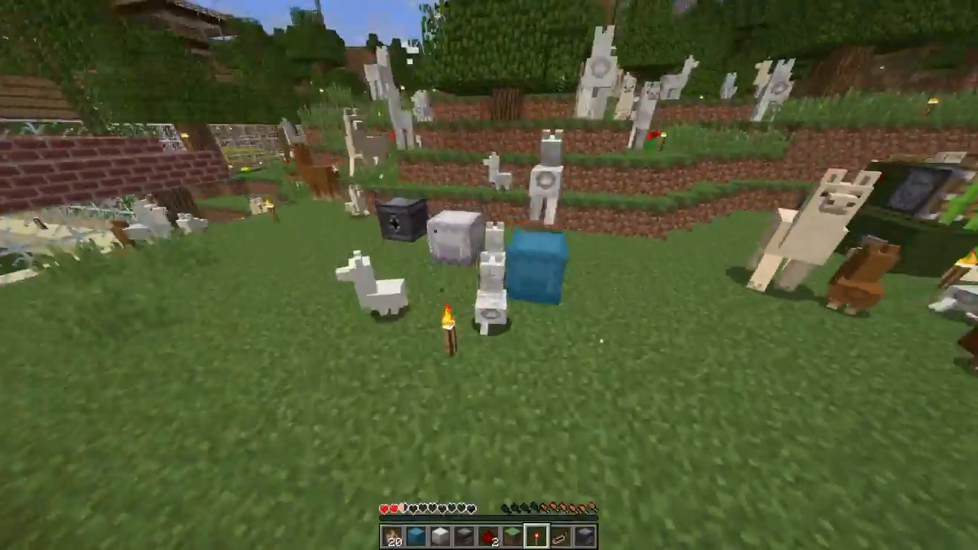
{"action": "mouse_move", "coordinate": [489, 275]}
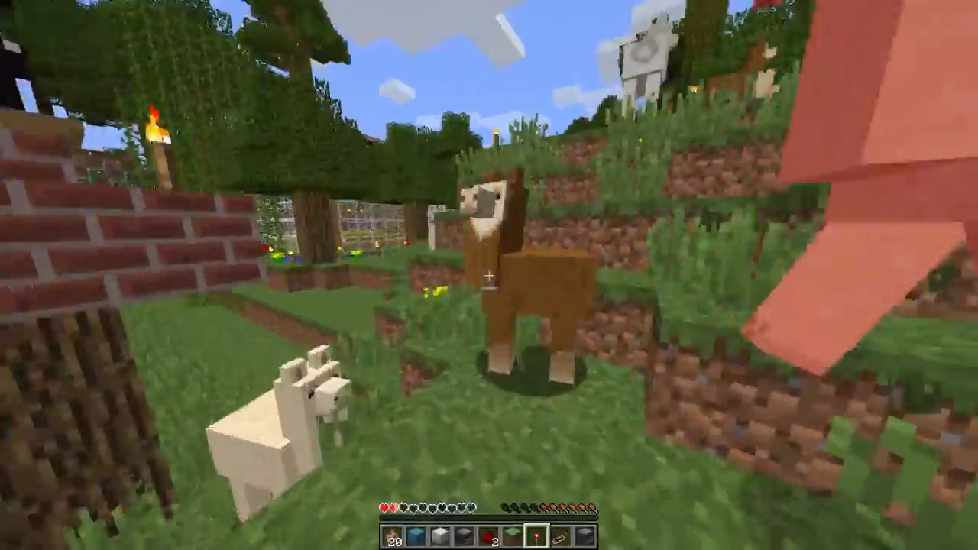